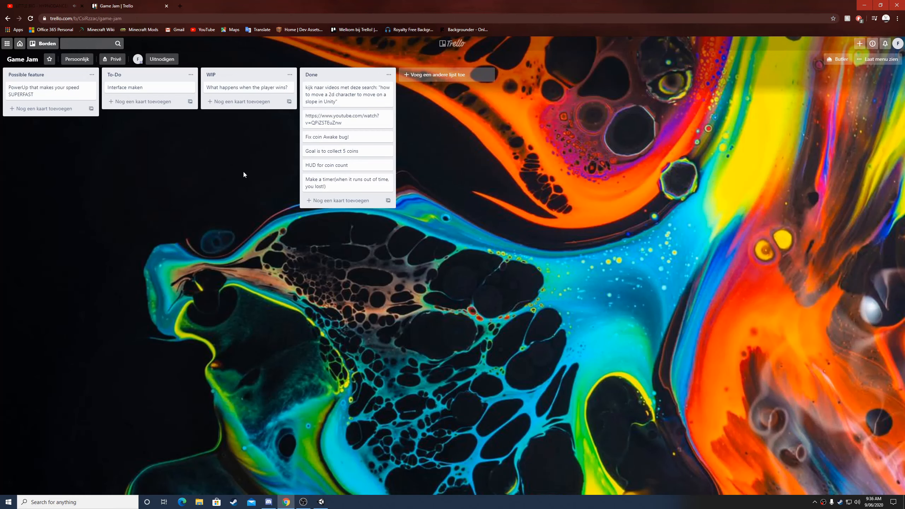
{"action": "mouse_move", "coordinate": [239, 174]}
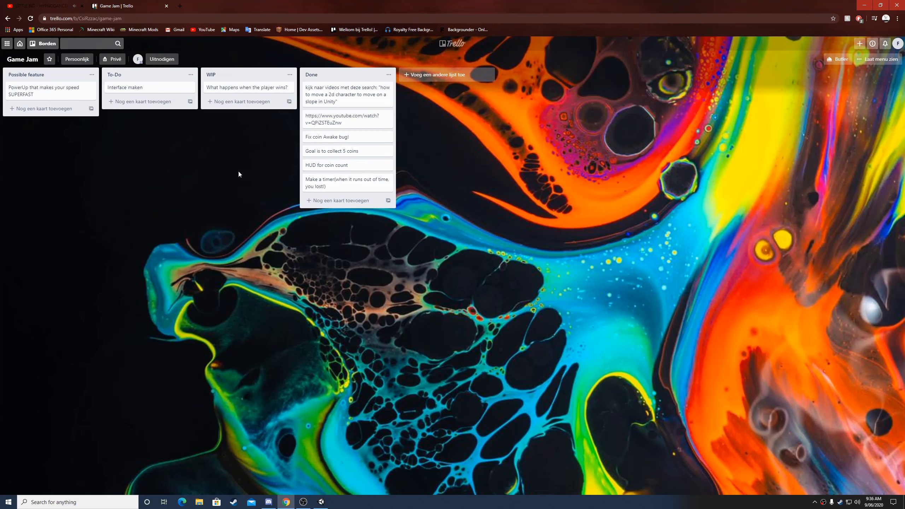
{"action": "mouse_move", "coordinate": [155, 88]}
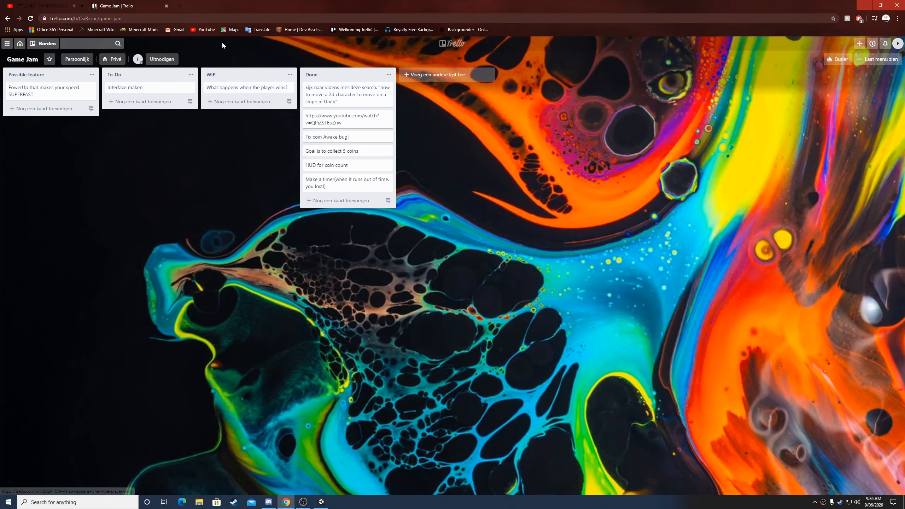
- Switch from the Trello Game Jam board to the Unity platformer project
{"action": "left_click", "coordinate": [179, 5]}
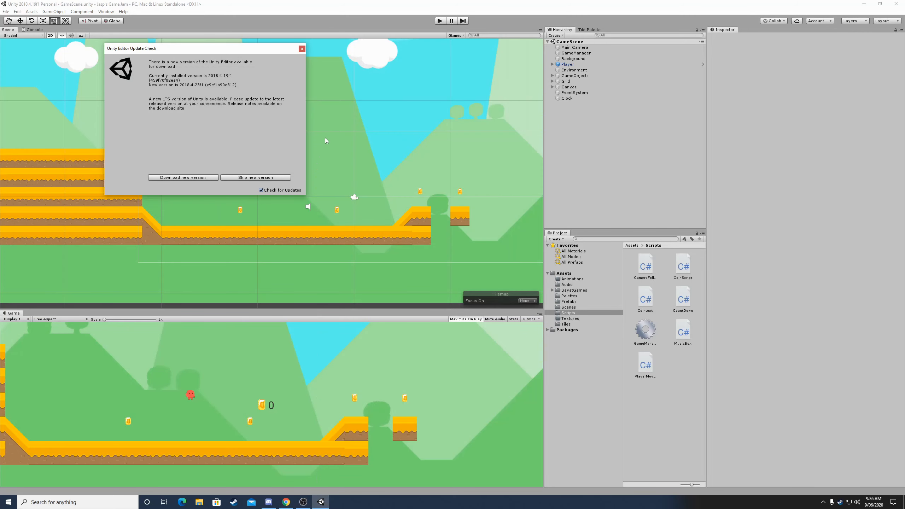
- Dismiss the update notice, minimize Unity, and browse the saved projects in Unity Hub
{"action": "left_click", "coordinate": [255, 177]}
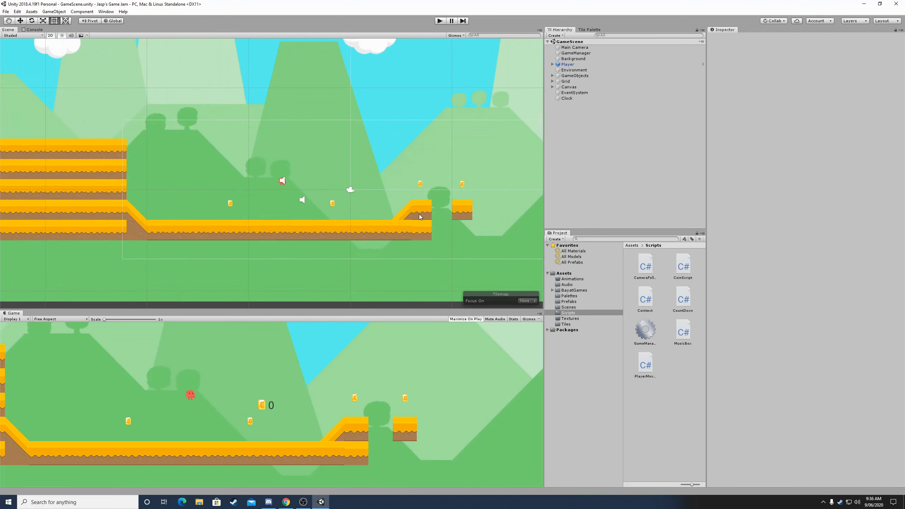
{"action": "left_click", "coordinate": [286, 502]}
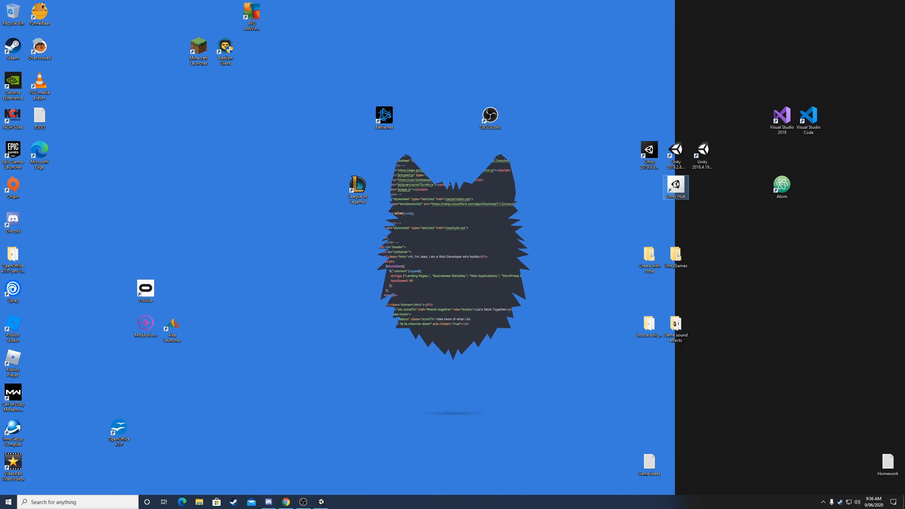
{"action": "double_click", "coordinate": [675, 188]}
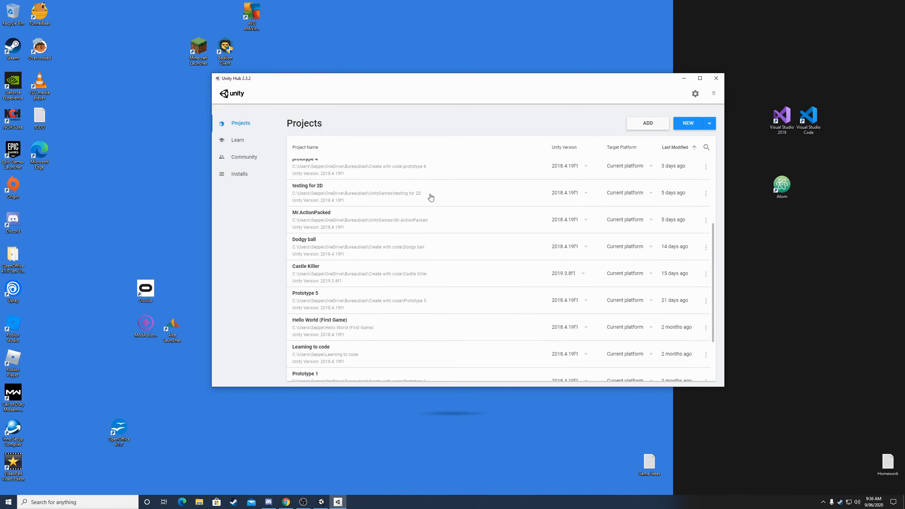
{"action": "scroll", "scroll_direction": "down", "scroll_amount": 3}
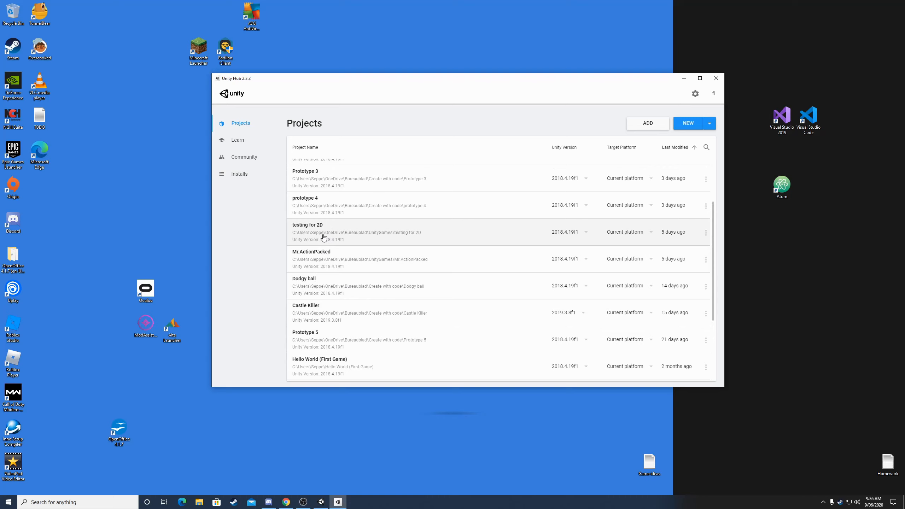
{"action": "scroll", "scroll_direction": "down", "scroll_amount": 3}
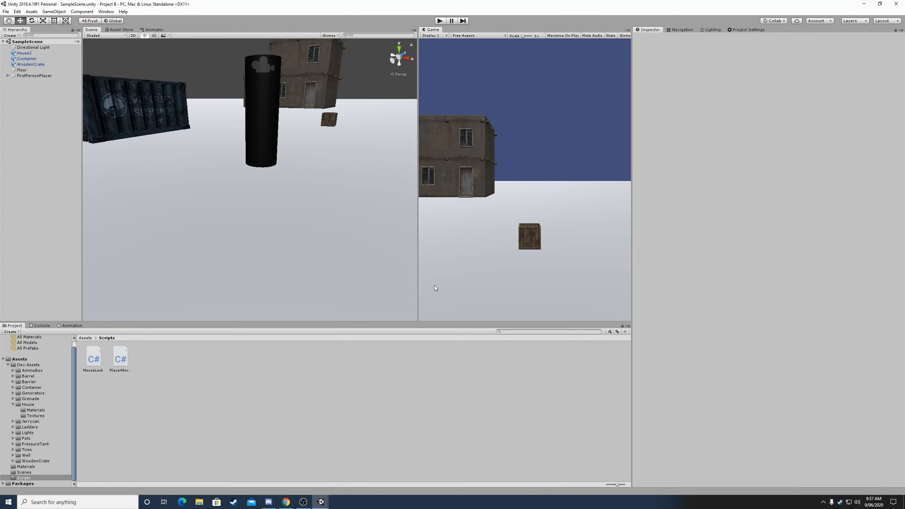
{"action": "mouse_move", "coordinate": [541, 178]}
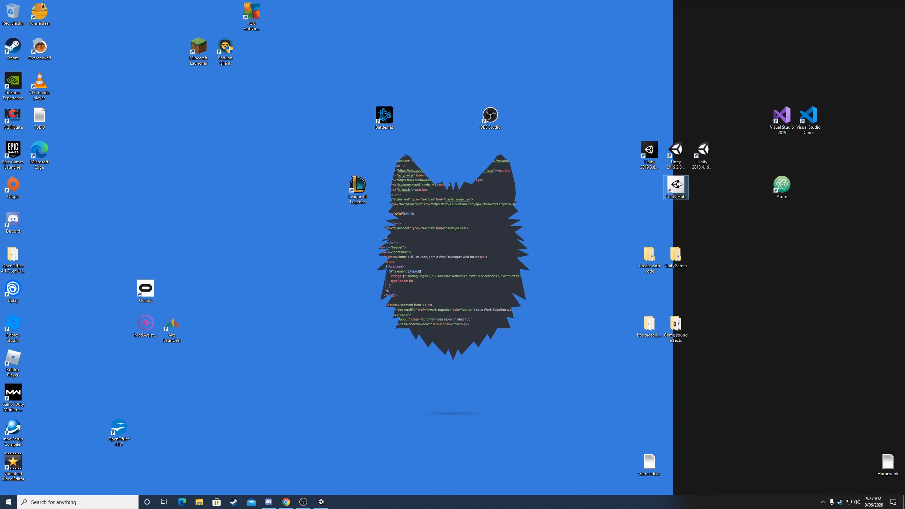
{"action": "double_click", "coordinate": [675, 188]}
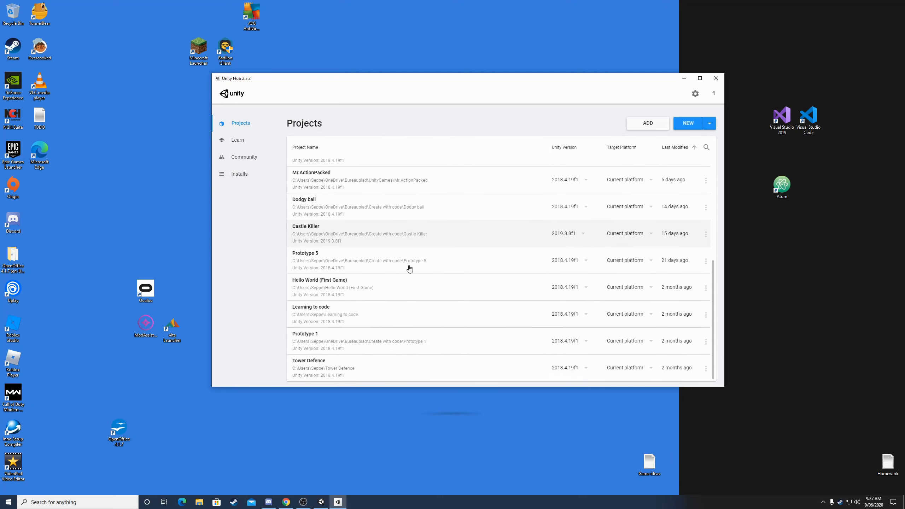
{"action": "mouse_move", "coordinate": [368, 337]}
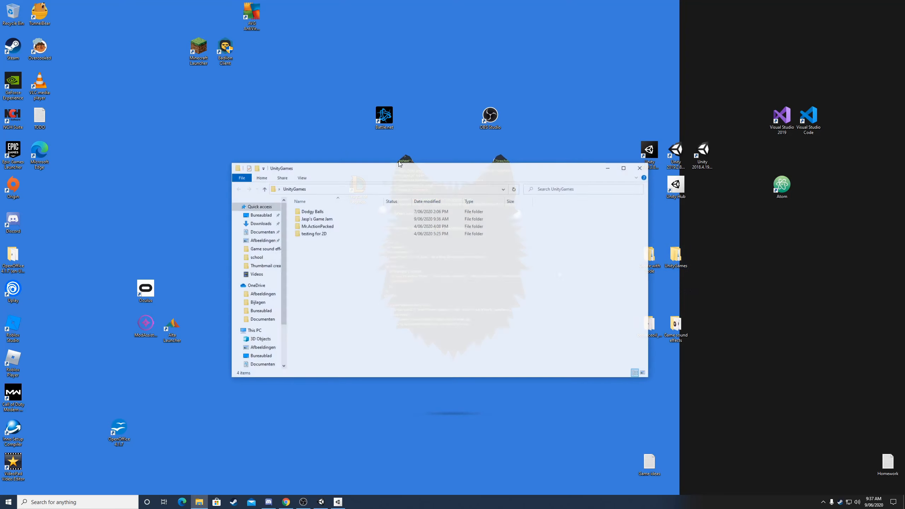
- Close the UnityGames folder window and open the projects folder on the desktop
{"action": "left_click", "coordinate": [313, 234]}
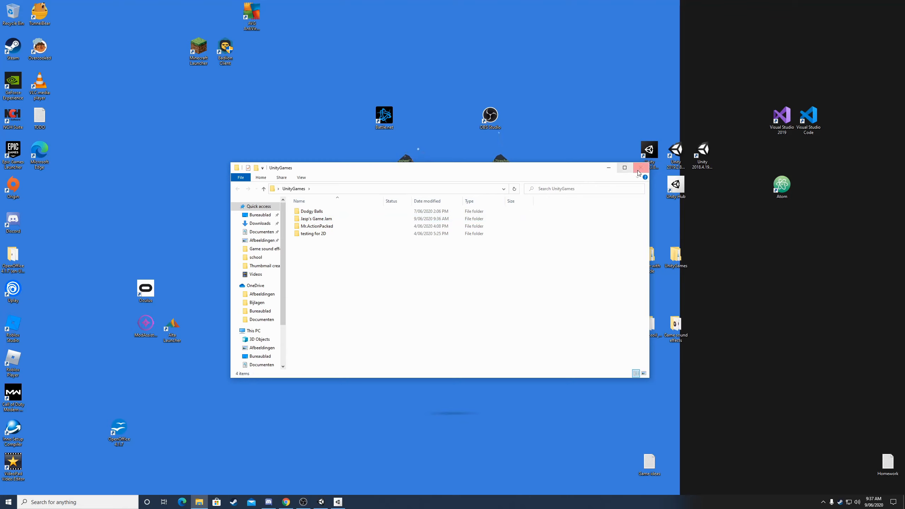
{"action": "left_click", "coordinate": [639, 167]}
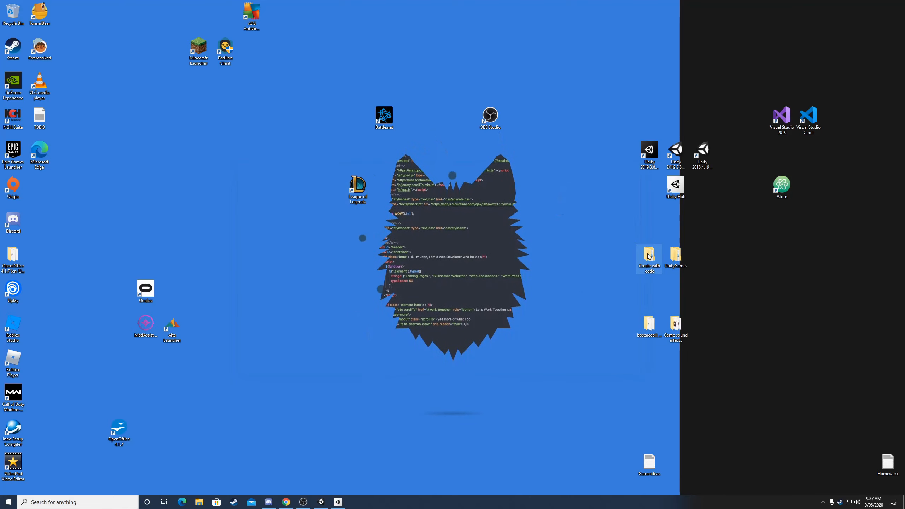
{"action": "double_click", "coordinate": [649, 257]}
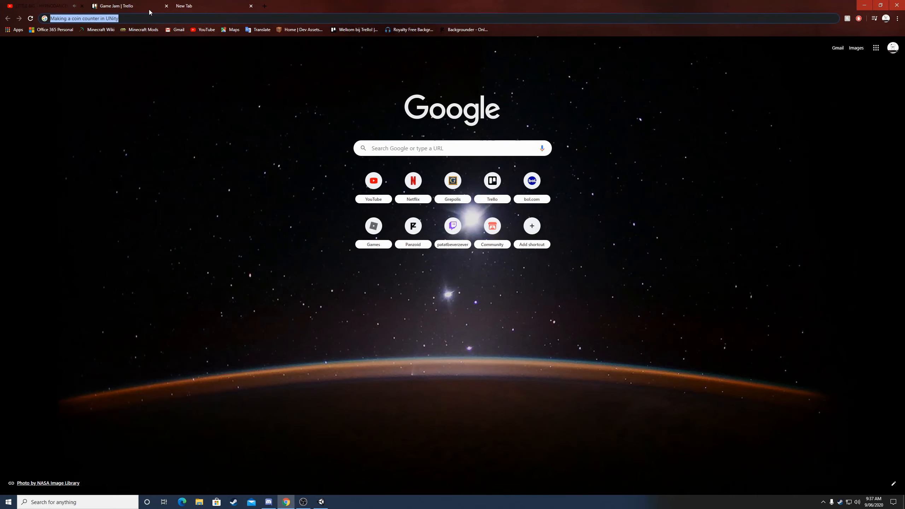
- Search Chrome for 'How to make a "you win"' screen
{"action": "type", "text": "How to make a"}
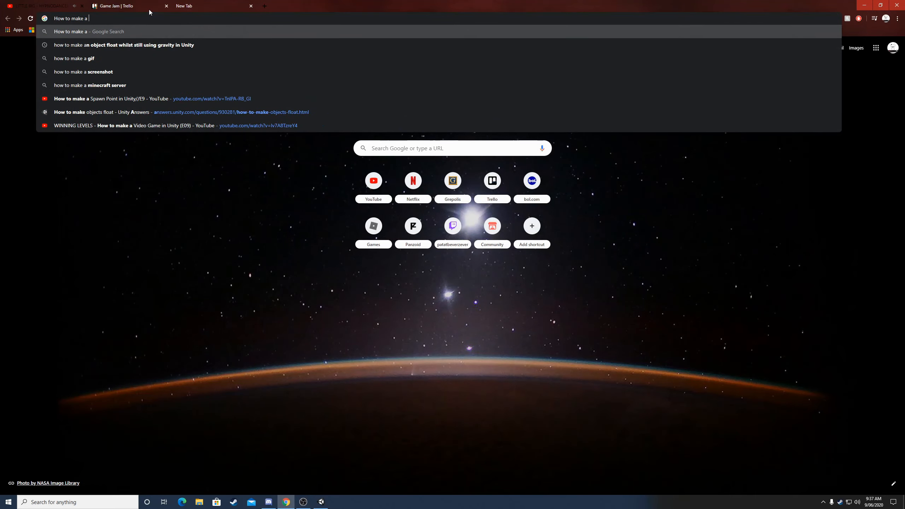
{"action": "type", "text": "\"W"}
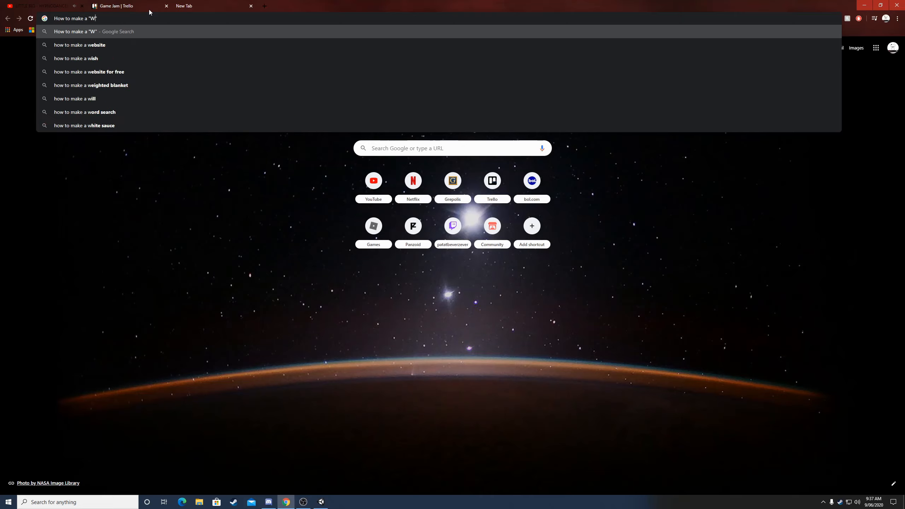
{"action": "type", "text": "inn"}
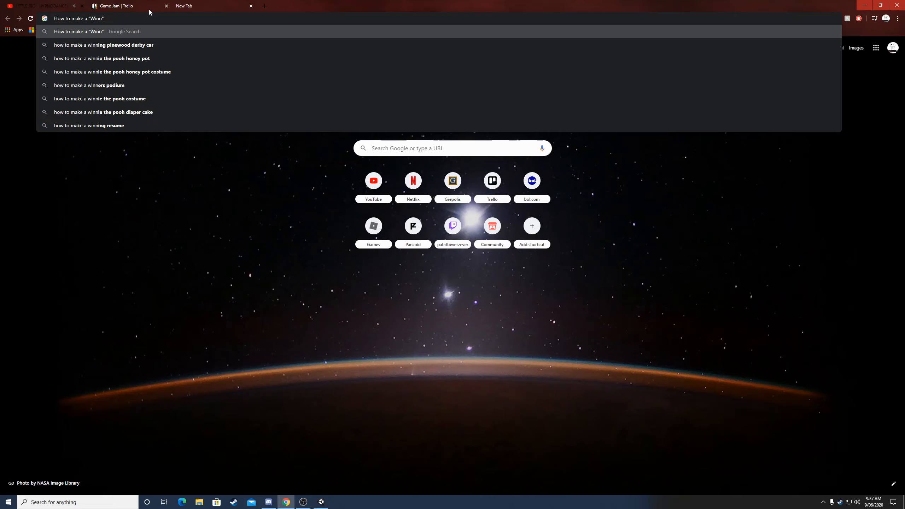
{"action": "type", "text": "you win"}
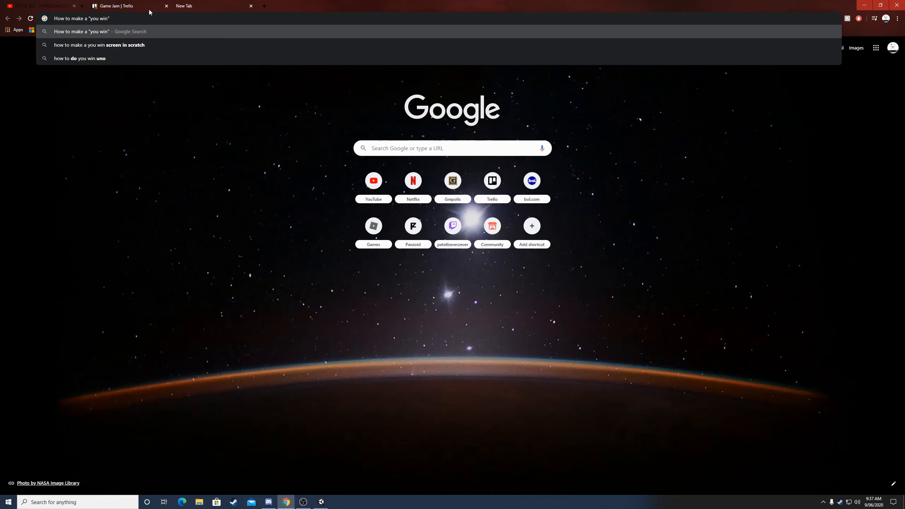
{"action": "type", "text": "in"}
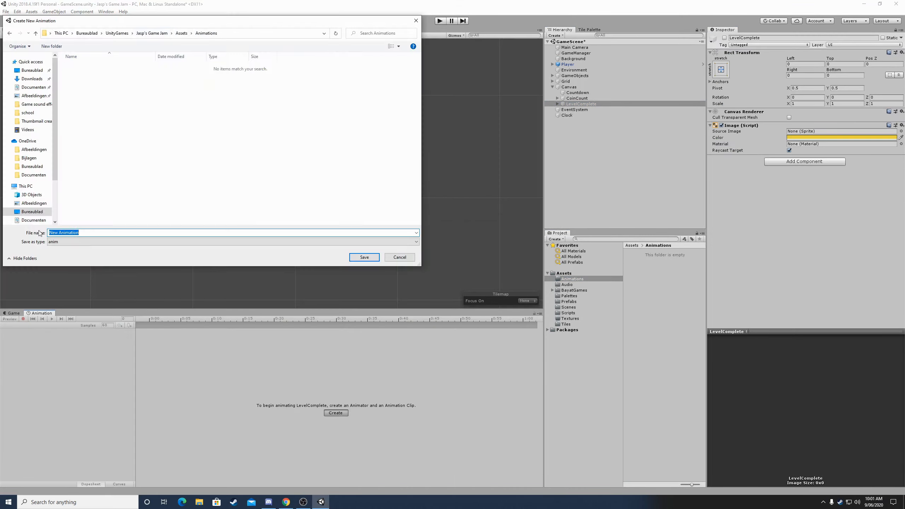
- Name the new LevelComplete animation clip, then stop the play-test after the yellow screen
{"action": "left_click", "coordinate": [364, 257]}
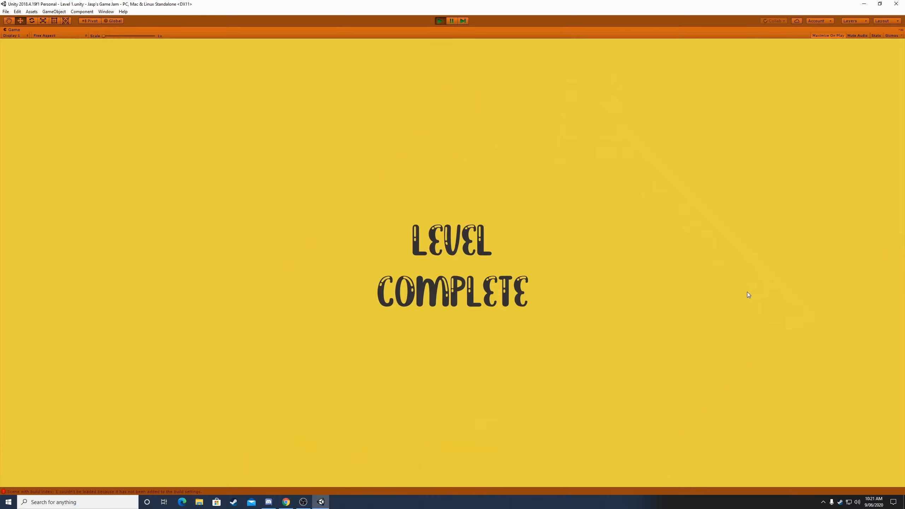
{"action": "mouse_move", "coordinate": [743, 306]}
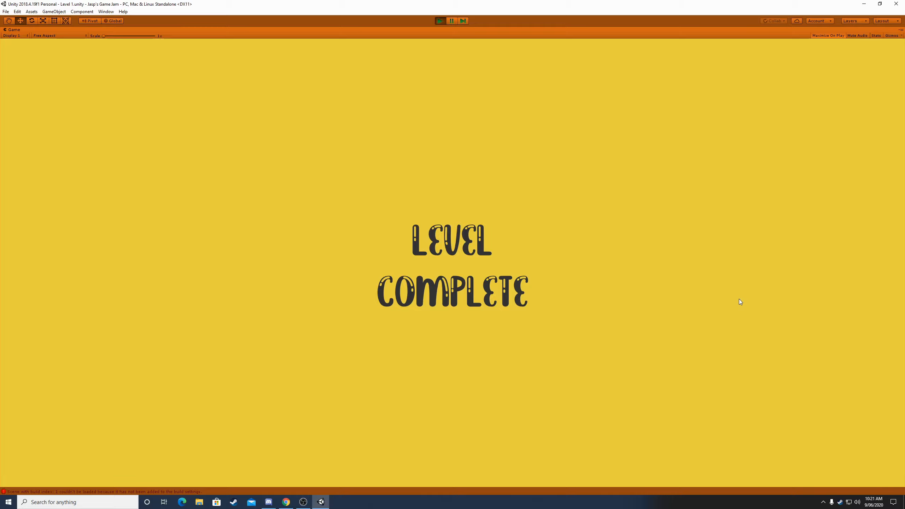
{"action": "mouse_move", "coordinate": [307, 260]}
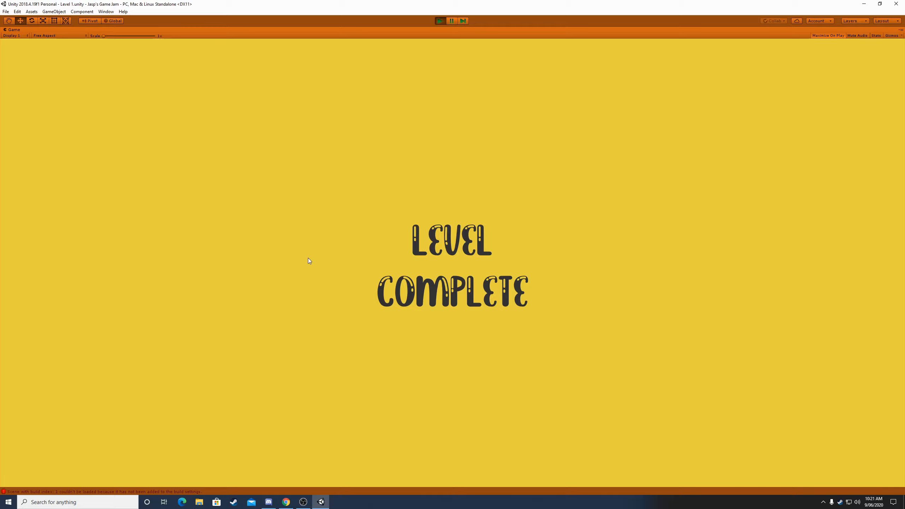
{"action": "left_click", "coordinate": [462, 20]}
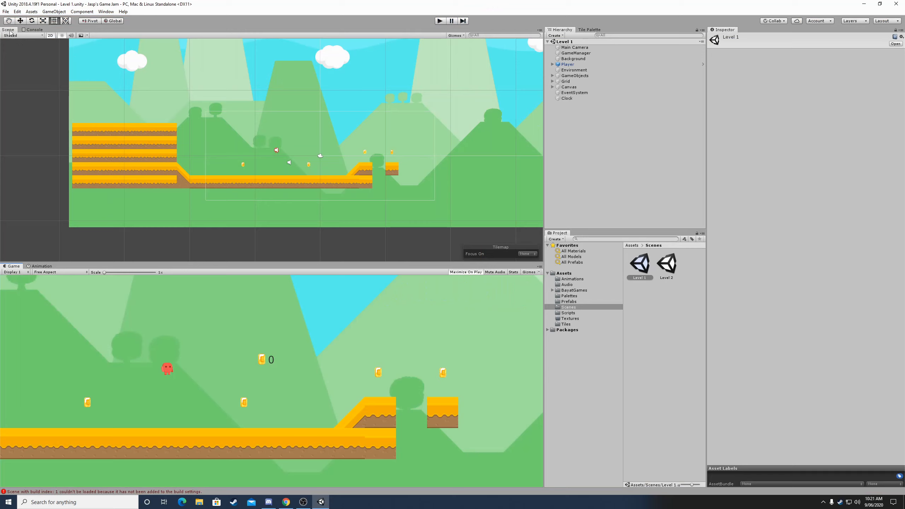
- Add the Level 1 and Level 2 scenes to Build Settings
{"action": "left_click", "coordinate": [6, 11]}
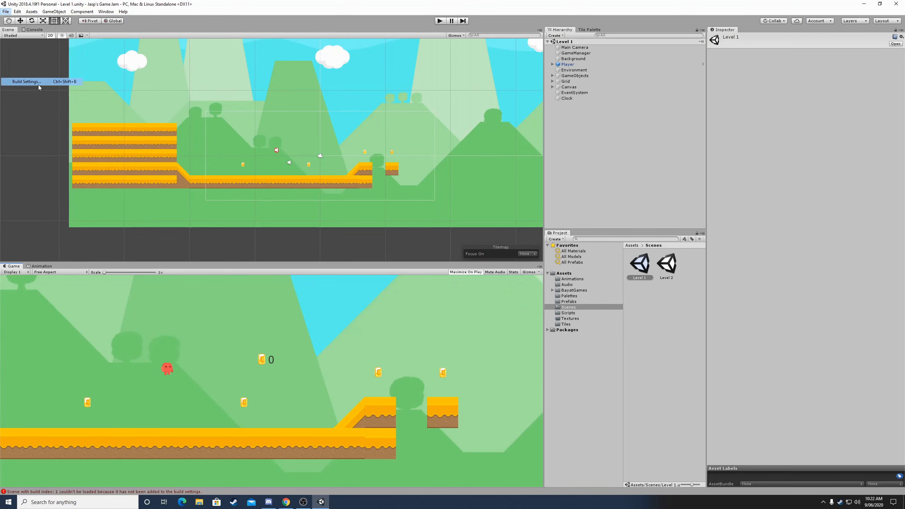
{"action": "left_click", "coordinate": [25, 82]}
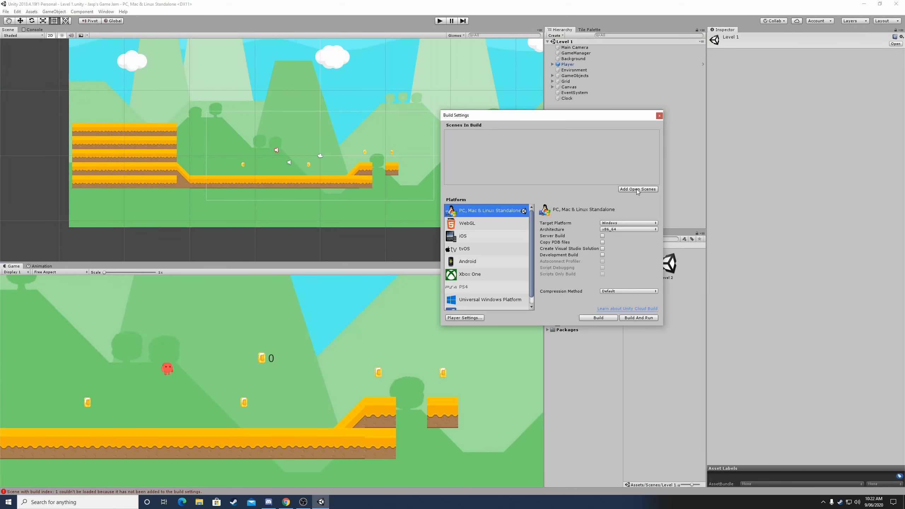
{"action": "left_click", "coordinate": [637, 189]}
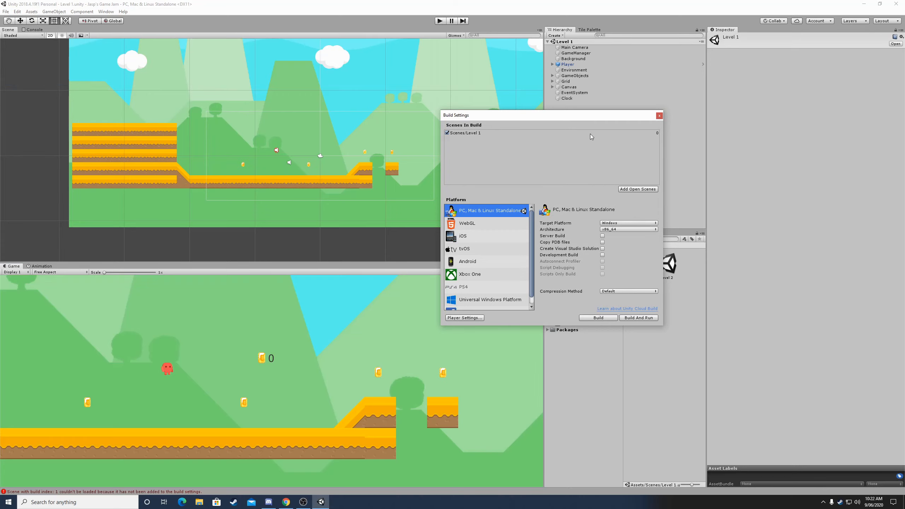
{"action": "double_click", "coordinate": [667, 262]}
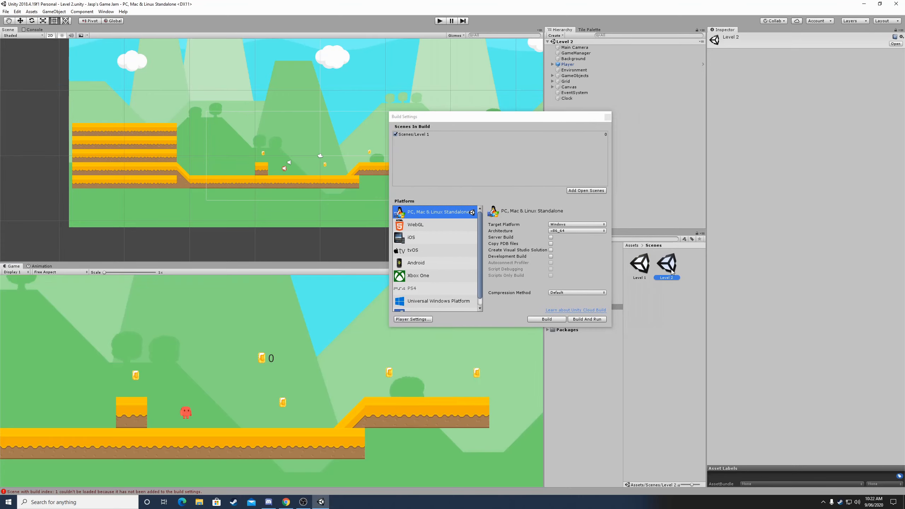
{"action": "left_click", "coordinate": [585, 190]}
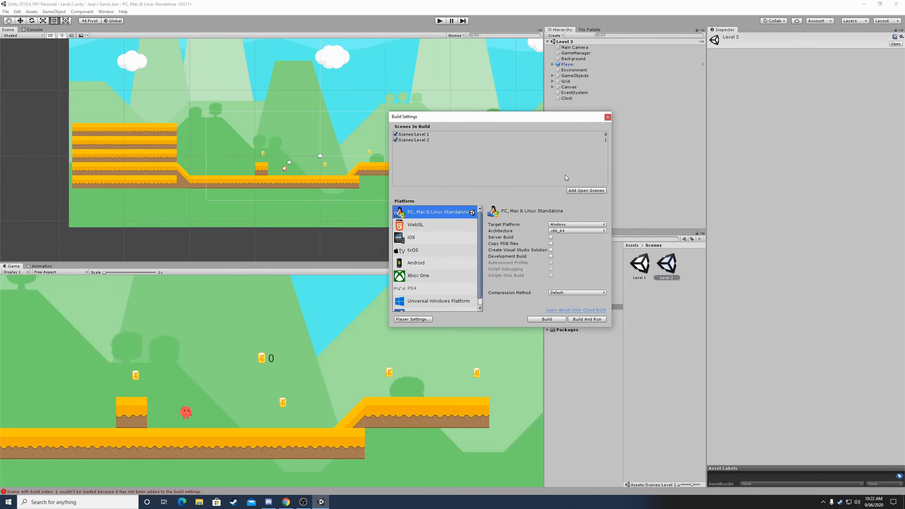
{"action": "left_click", "coordinate": [413, 140]}
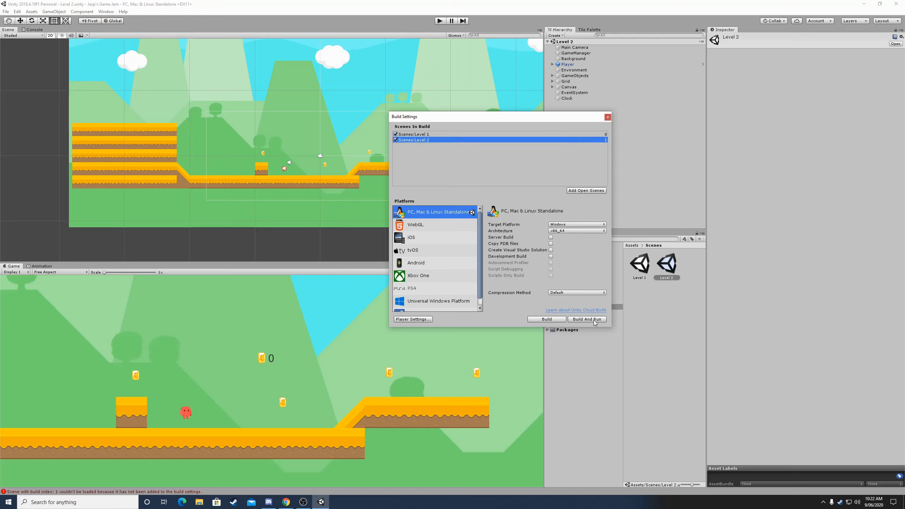
- Play-test both levels, then move the 'Interface maken' Trello card into WIP
{"action": "left_click", "coordinate": [607, 116]}
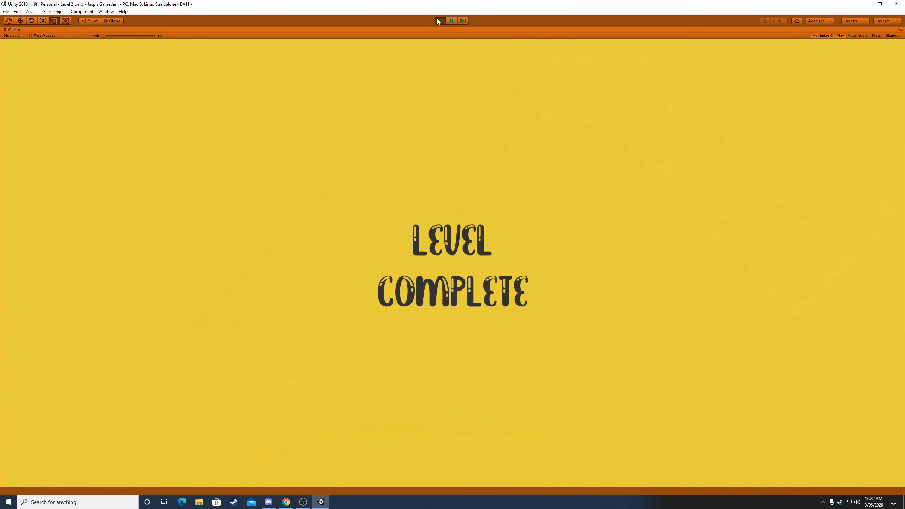
{"action": "left_click", "coordinate": [439, 21]}
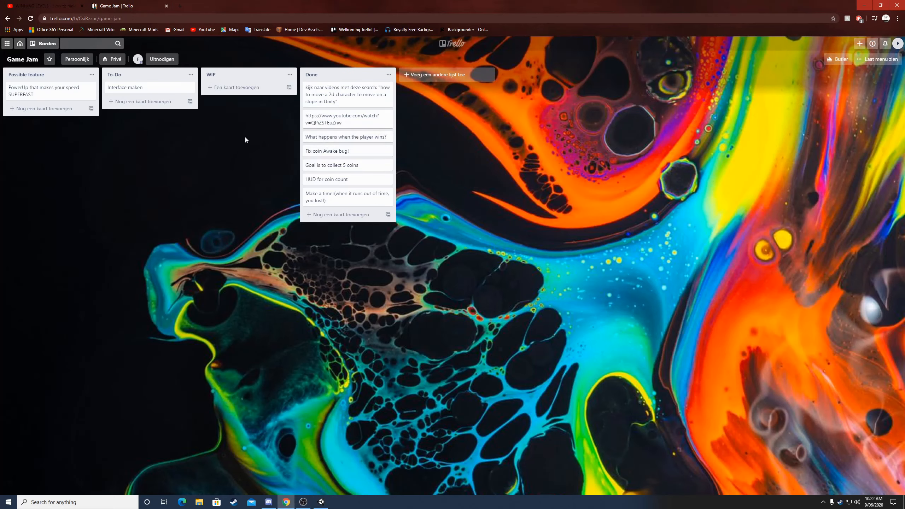
{"action": "left_click_drag", "start_coordinate": [125, 87], "coordinate": [226, 93]}
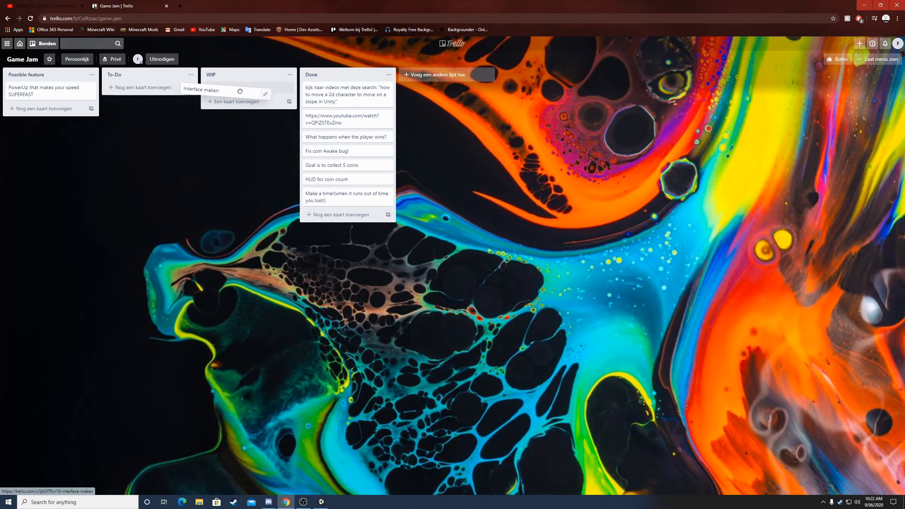